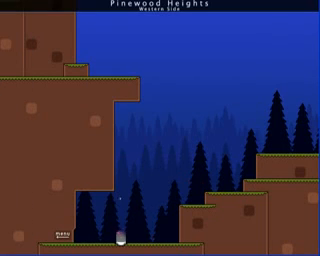
click(48, 236)
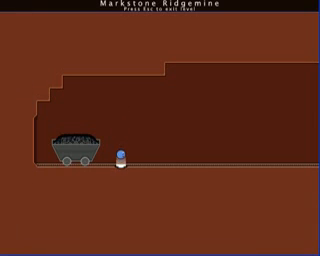
key(right)
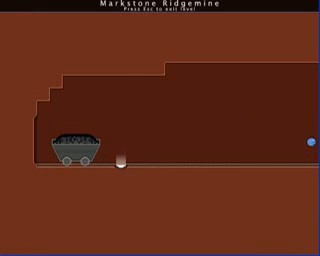